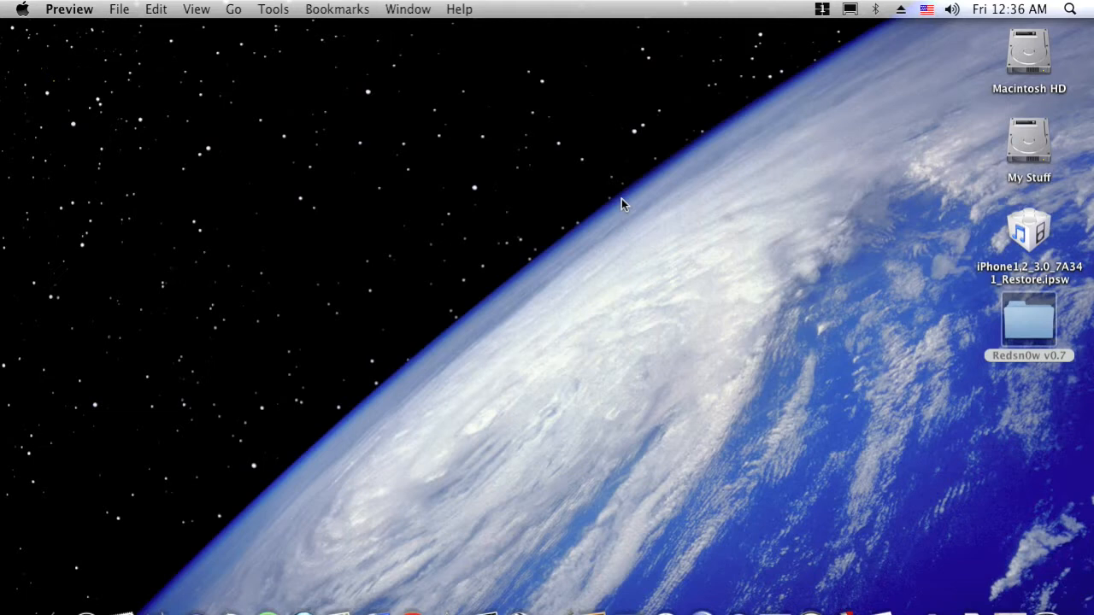
mouse_move(629, 198)
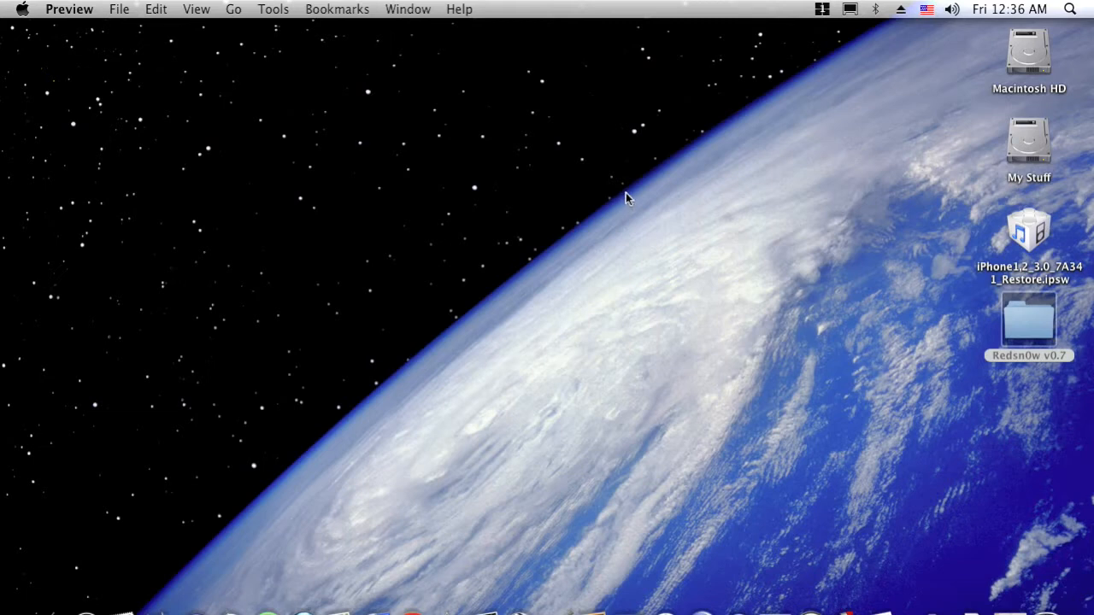
mouse_move(949, 236)
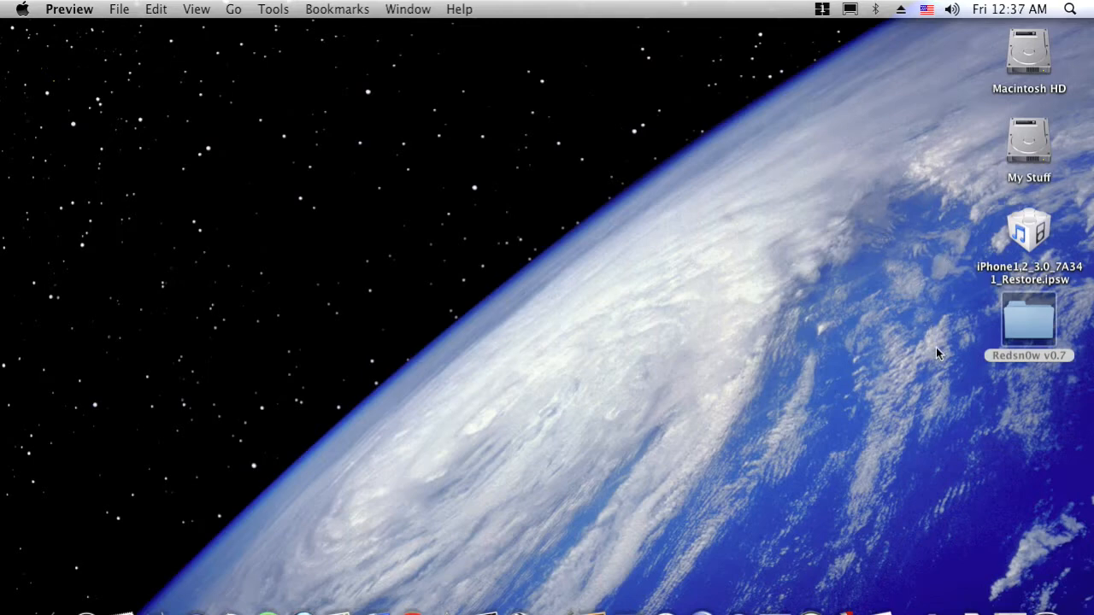
- Launch redsn0w from the Redsn0w v0.7 folder and load the iPhone 3.0 IPSW firmware file
double_click(1029, 323)
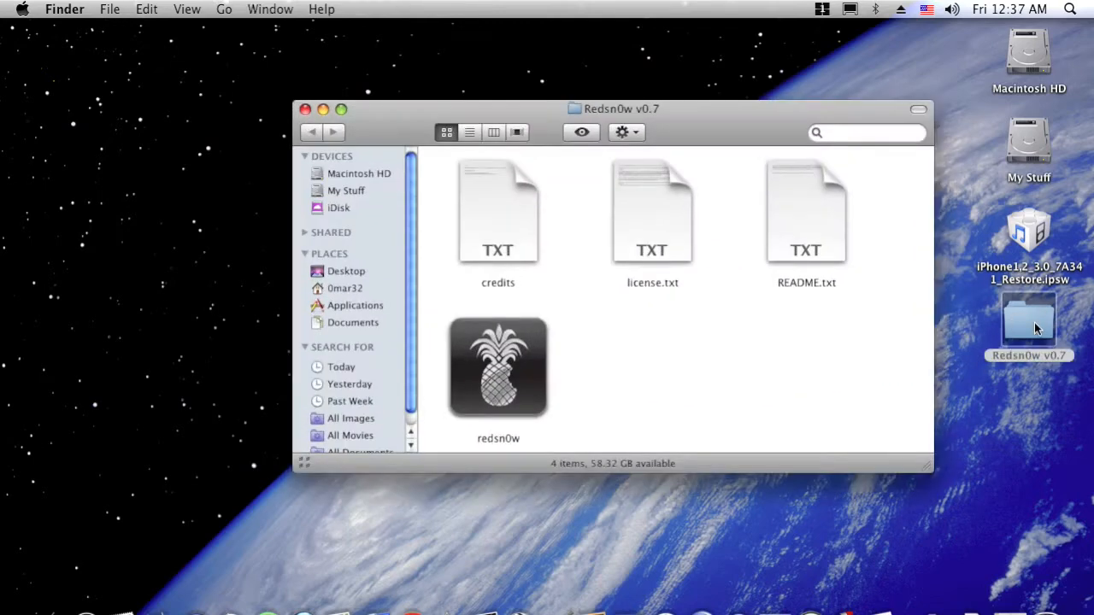
double_click(498, 367)
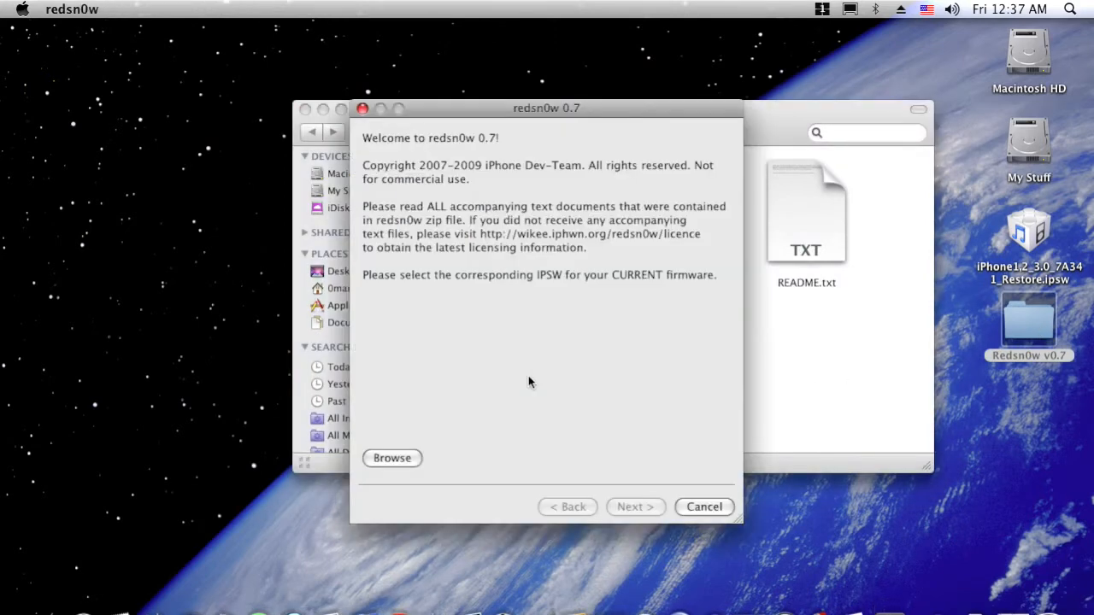
mouse_move(401, 311)
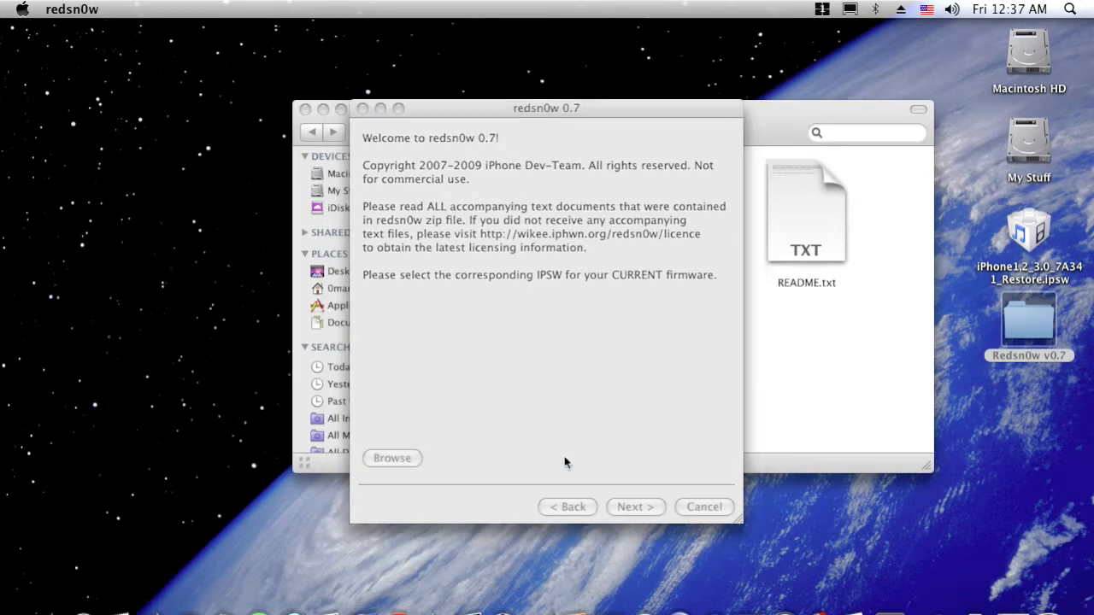
left_click(393, 458)
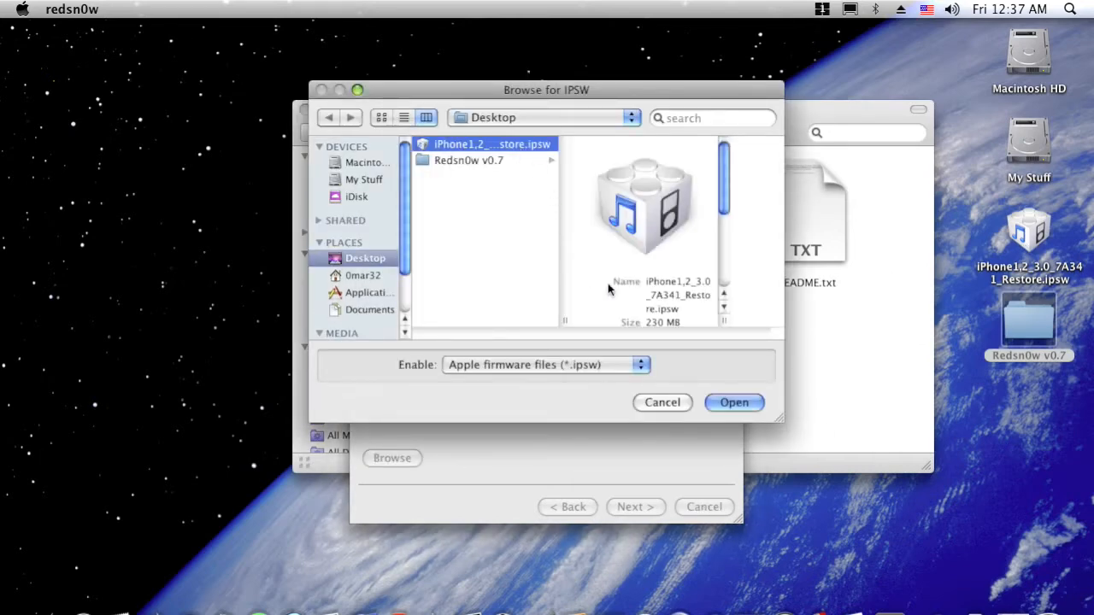
left_click(734, 403)
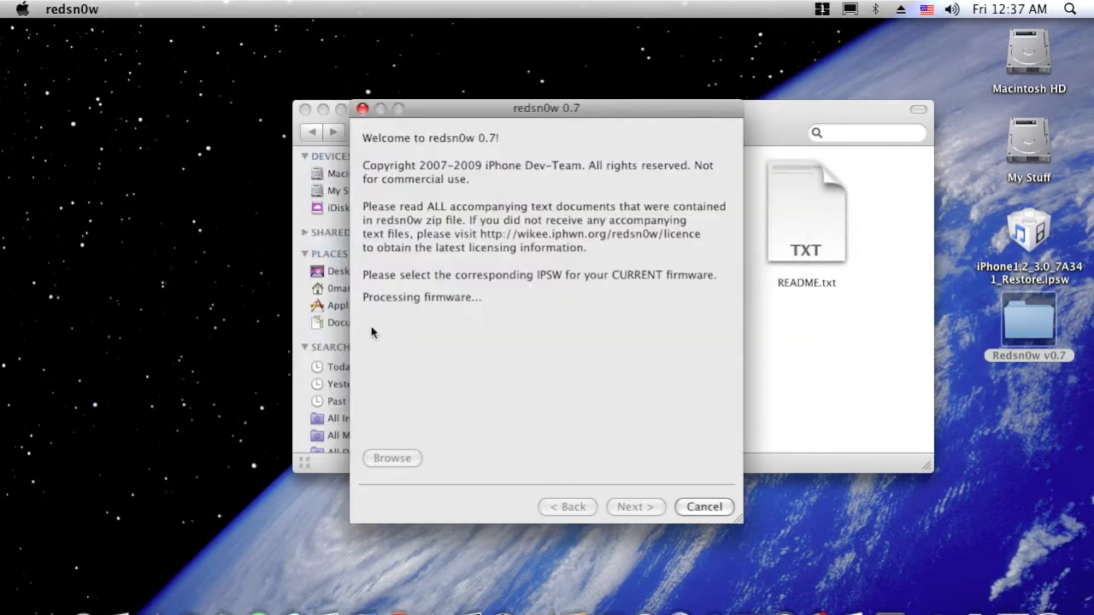
mouse_move(492, 319)
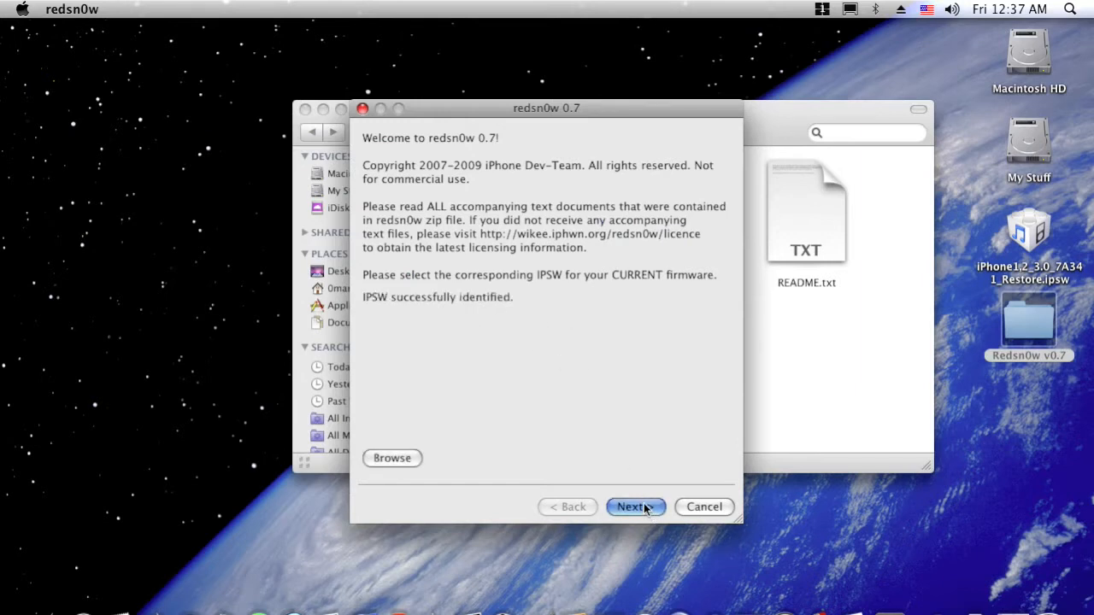
- Advance past the identified firmware to the options page with Install Cydia ticked
left_click(636, 506)
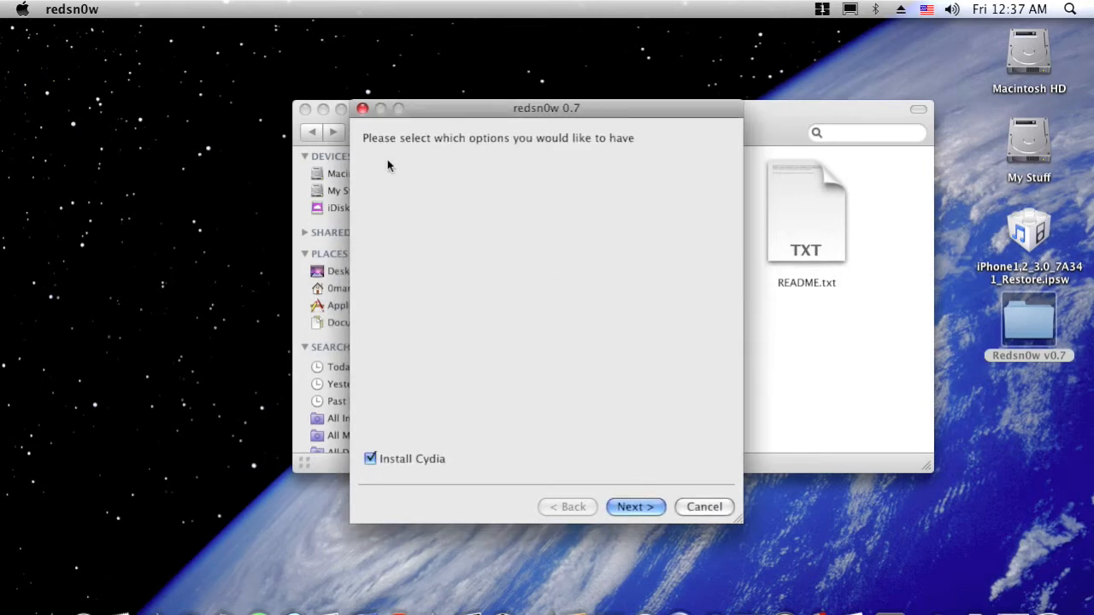
mouse_move(595, 154)
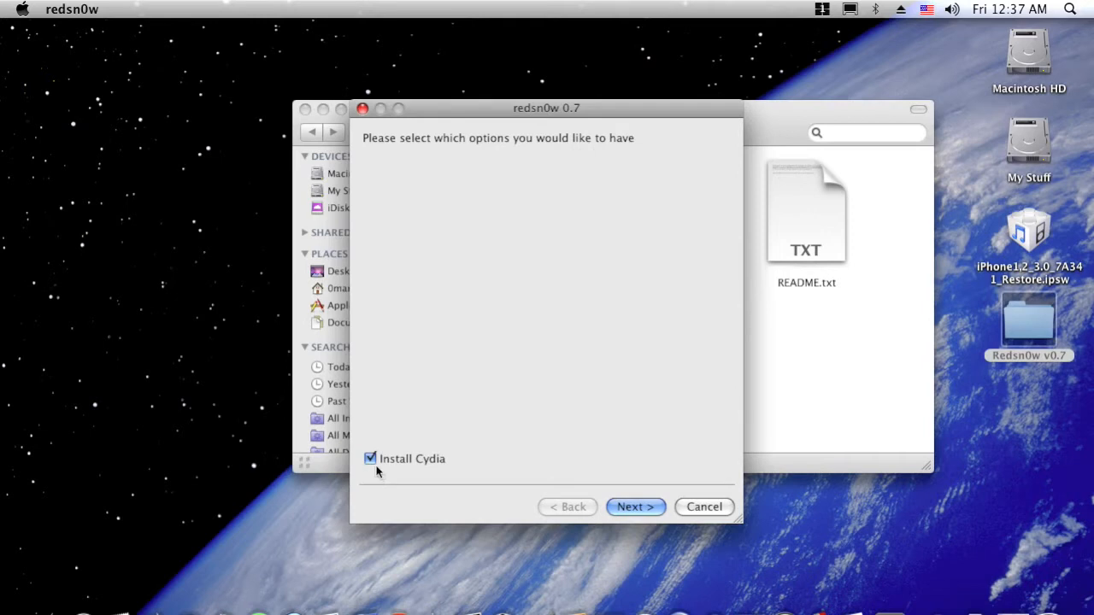
mouse_move(636, 506)
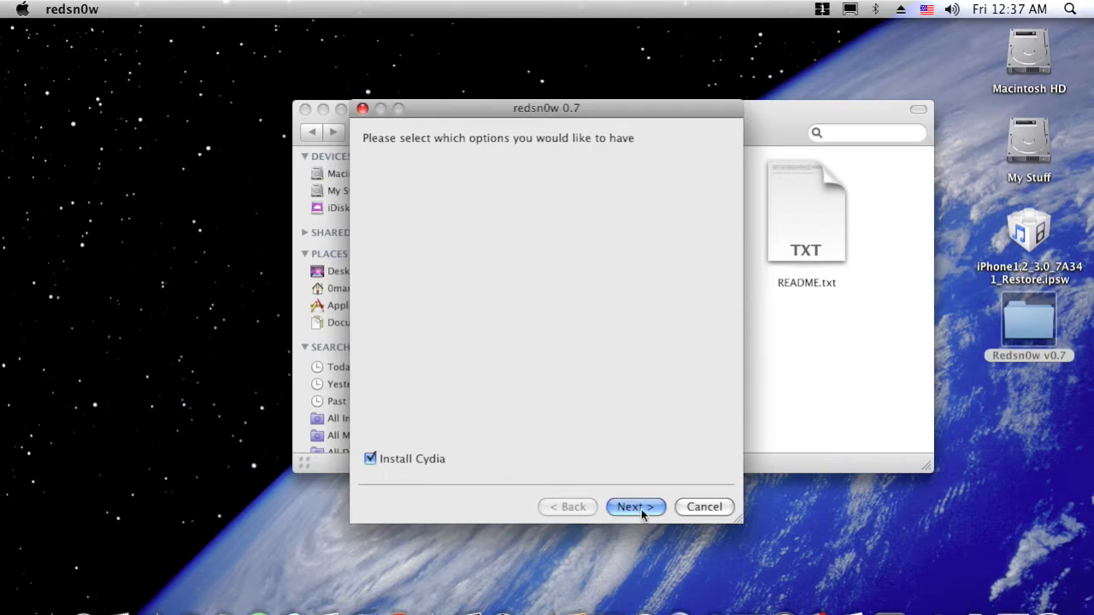
- Keep Install Cydia and continue to the switch-off-and-plug-in prompt
left_click(636, 506)
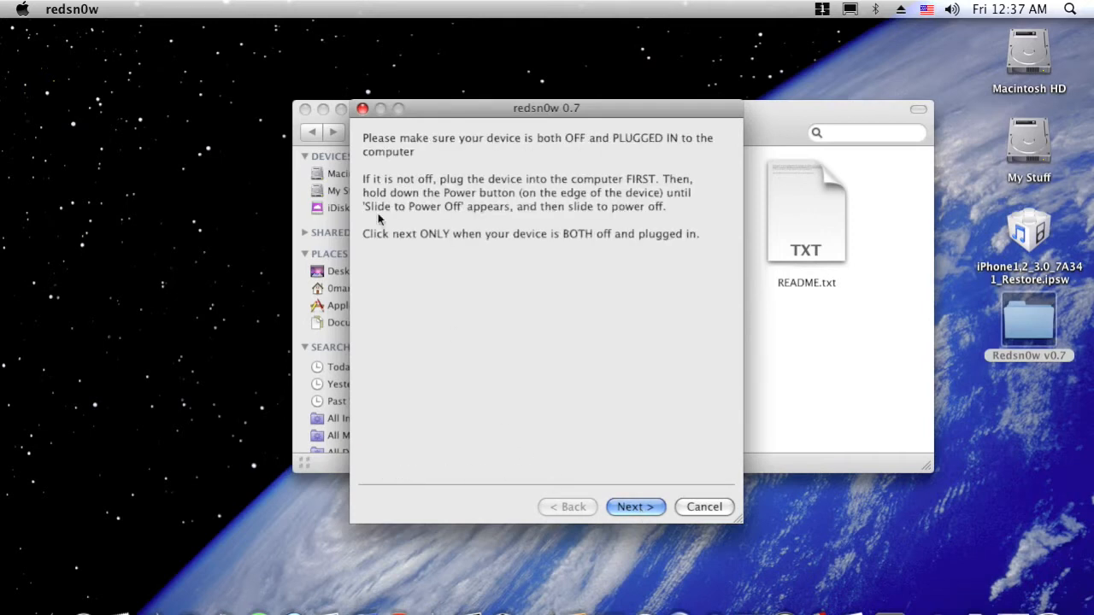
mouse_move(532, 156)
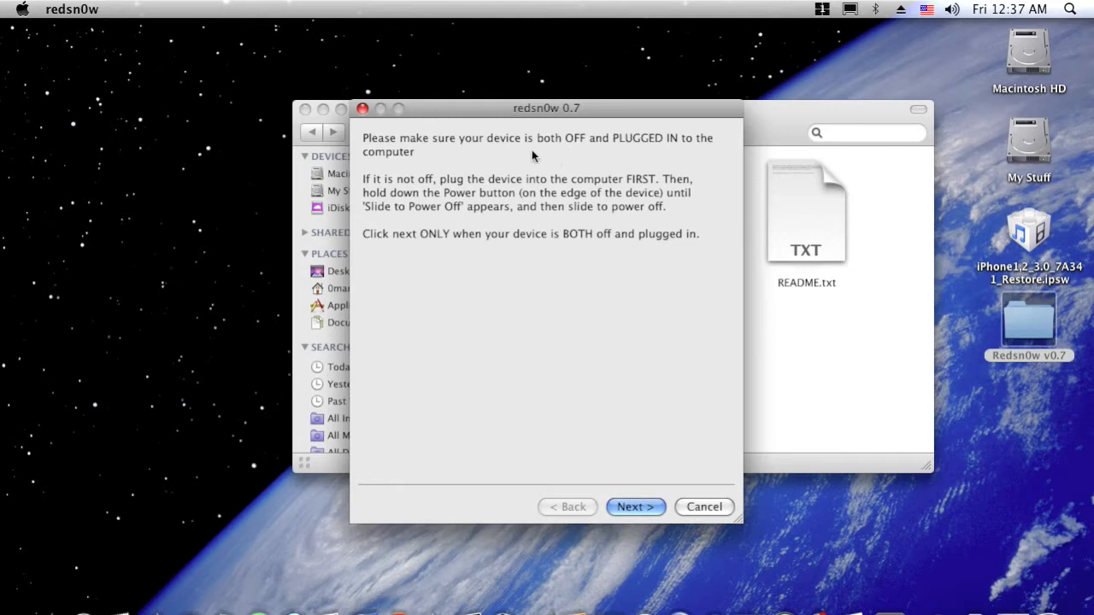
mouse_move(697, 150)
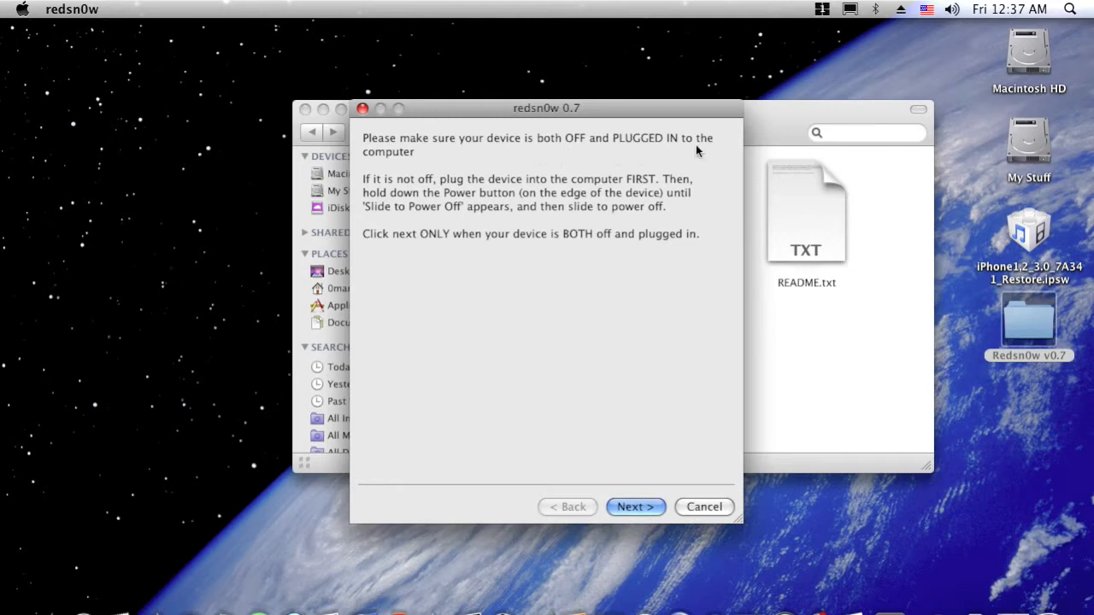
mouse_move(698, 155)
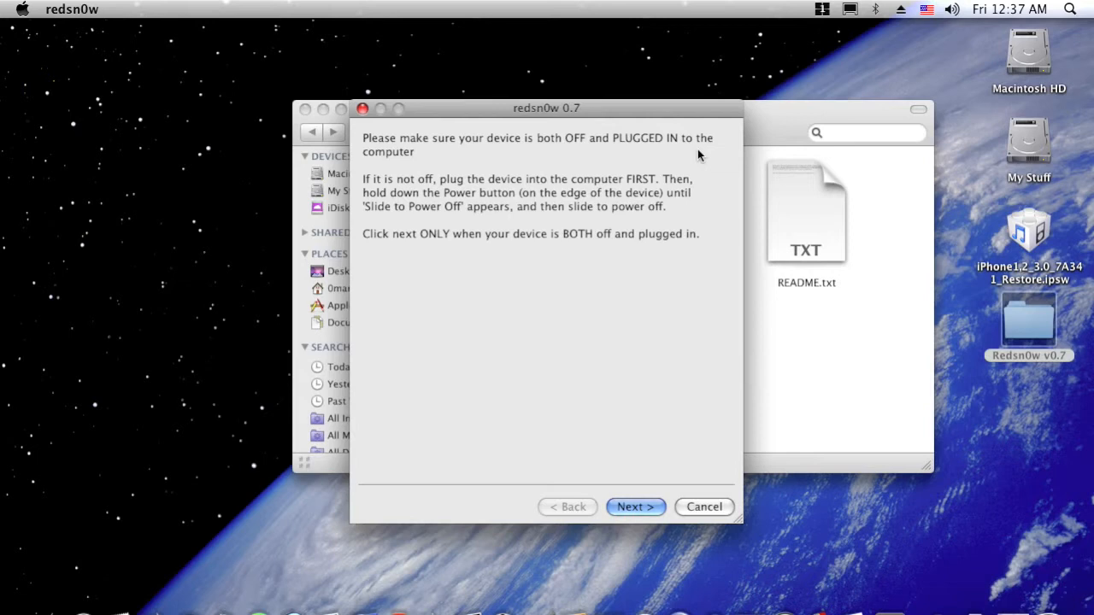
mouse_move(623, 178)
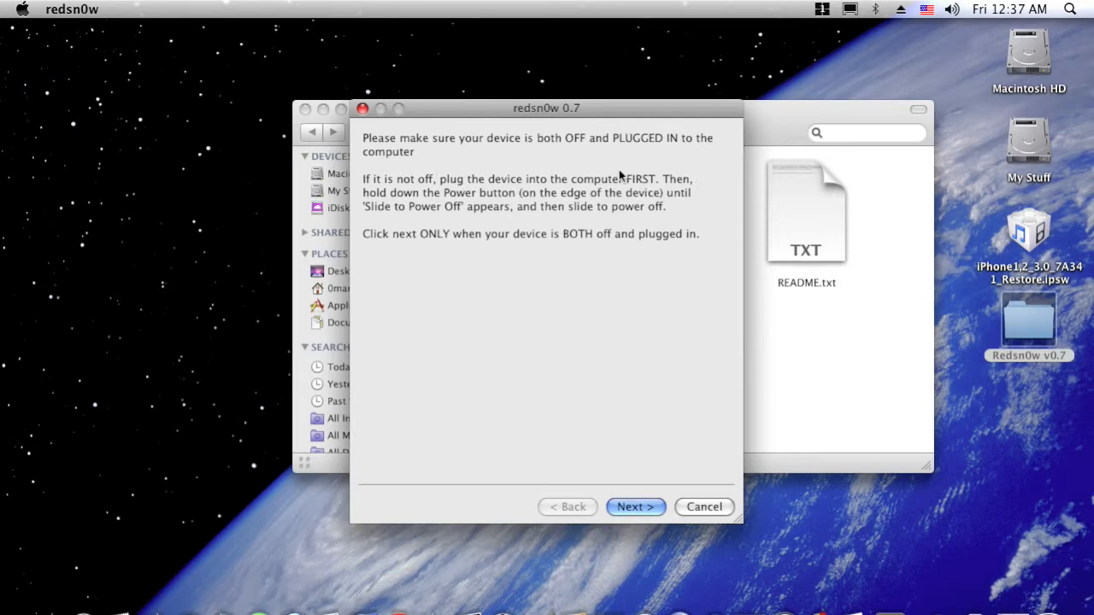
mouse_move(679, 494)
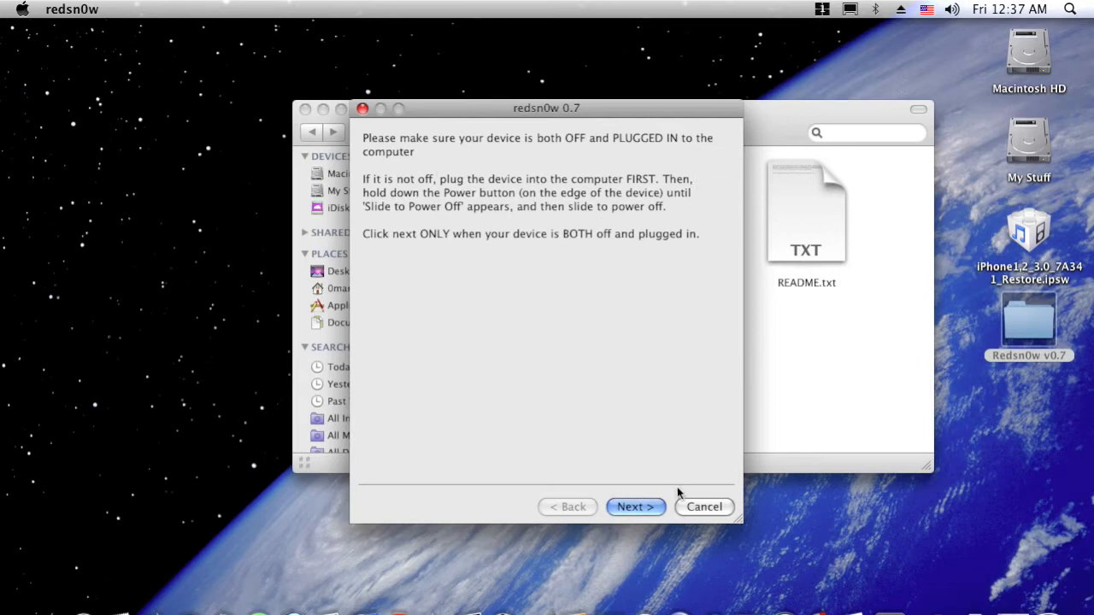
mouse_move(649, 469)
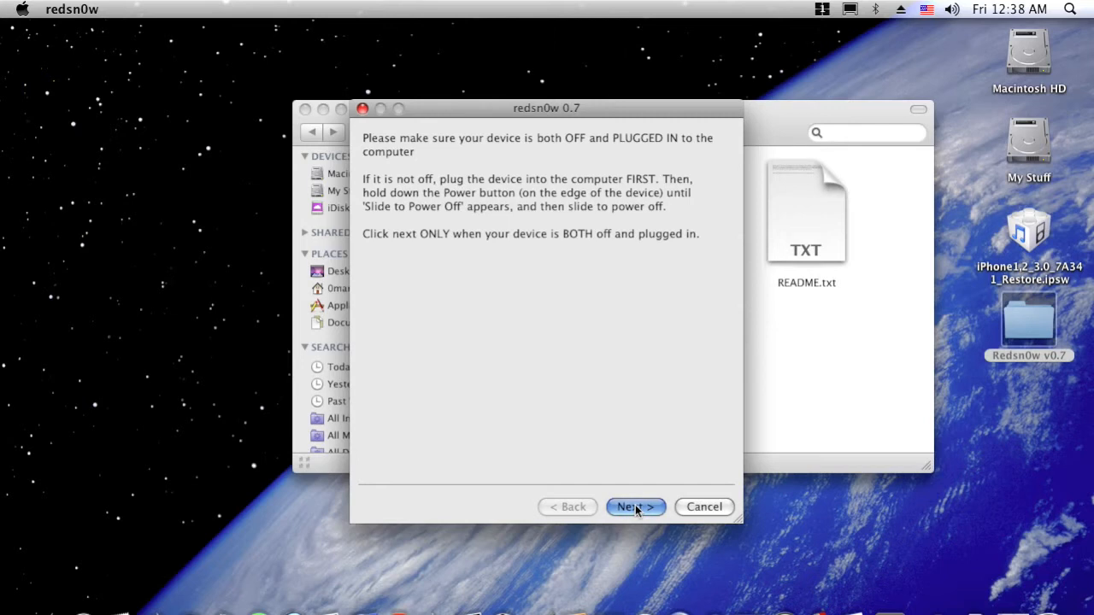
- Continue through the DFU-mode button instructions until the jailbreak reports Done
left_click(636, 506)
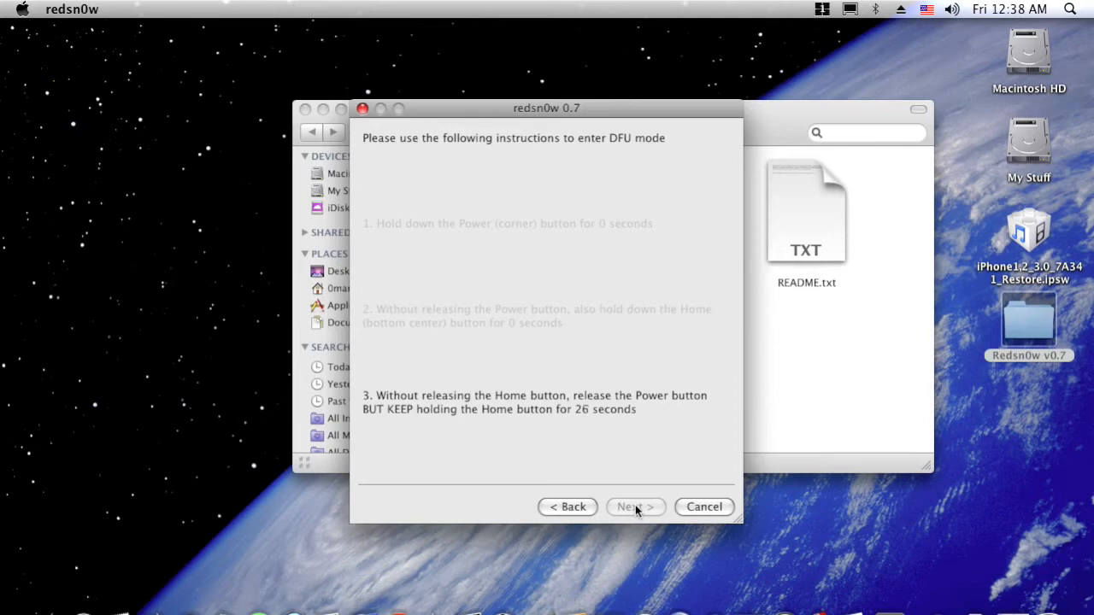
left_click(636, 506)
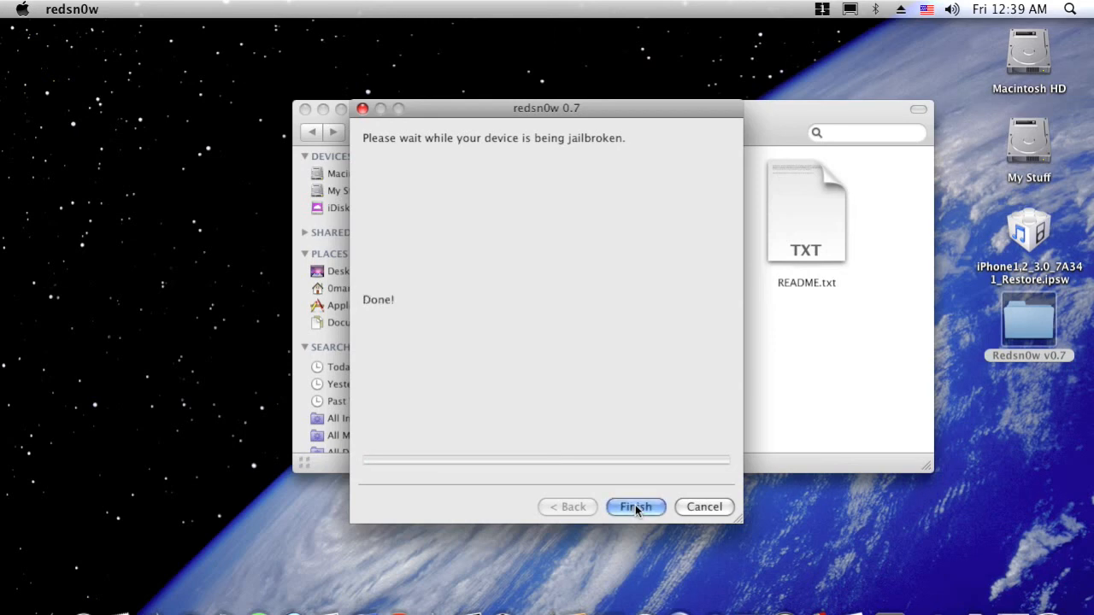
- Finish the completed jailbreak wizard, returning to the Redsn0w v0.7 folder in Finder
left_click(636, 506)
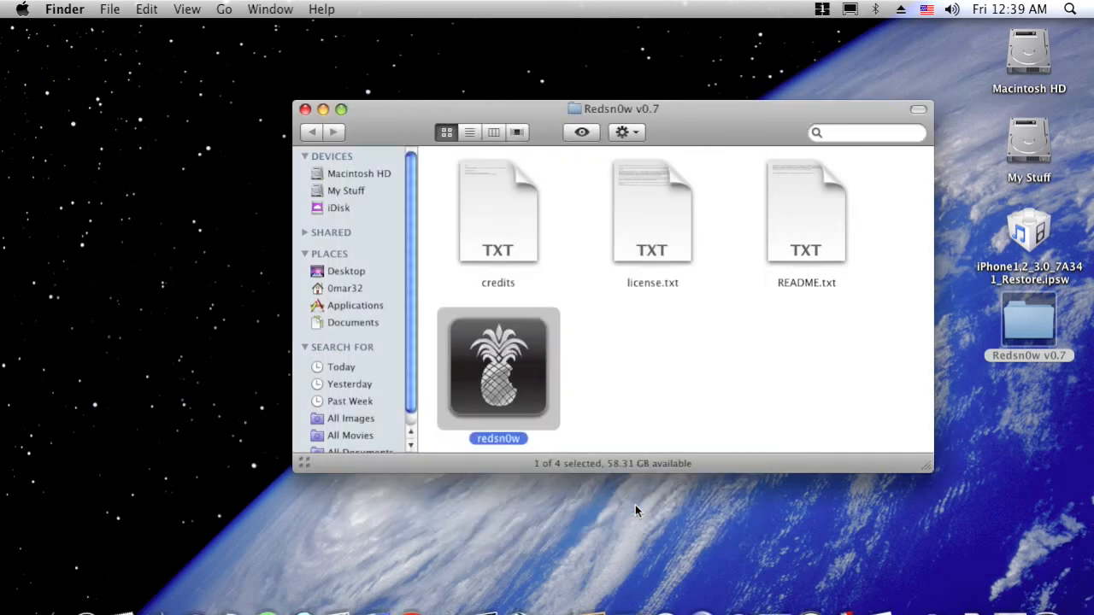